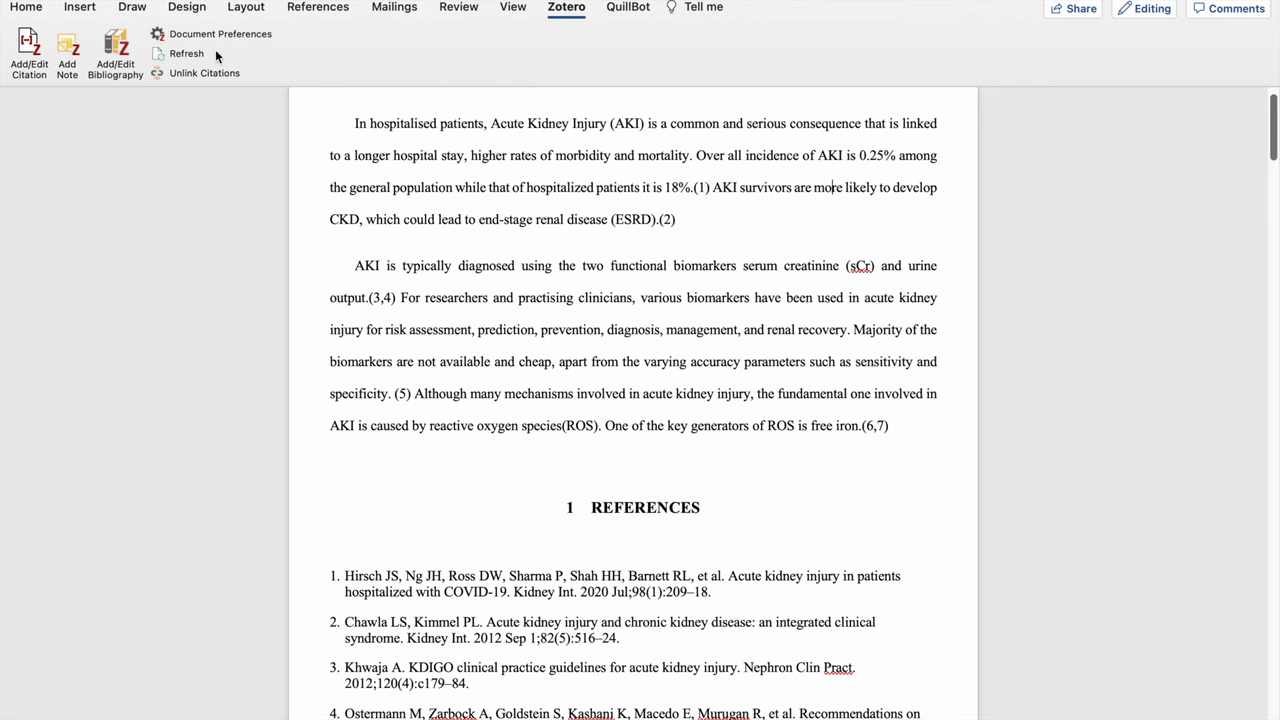
mouse_move(212, 32)
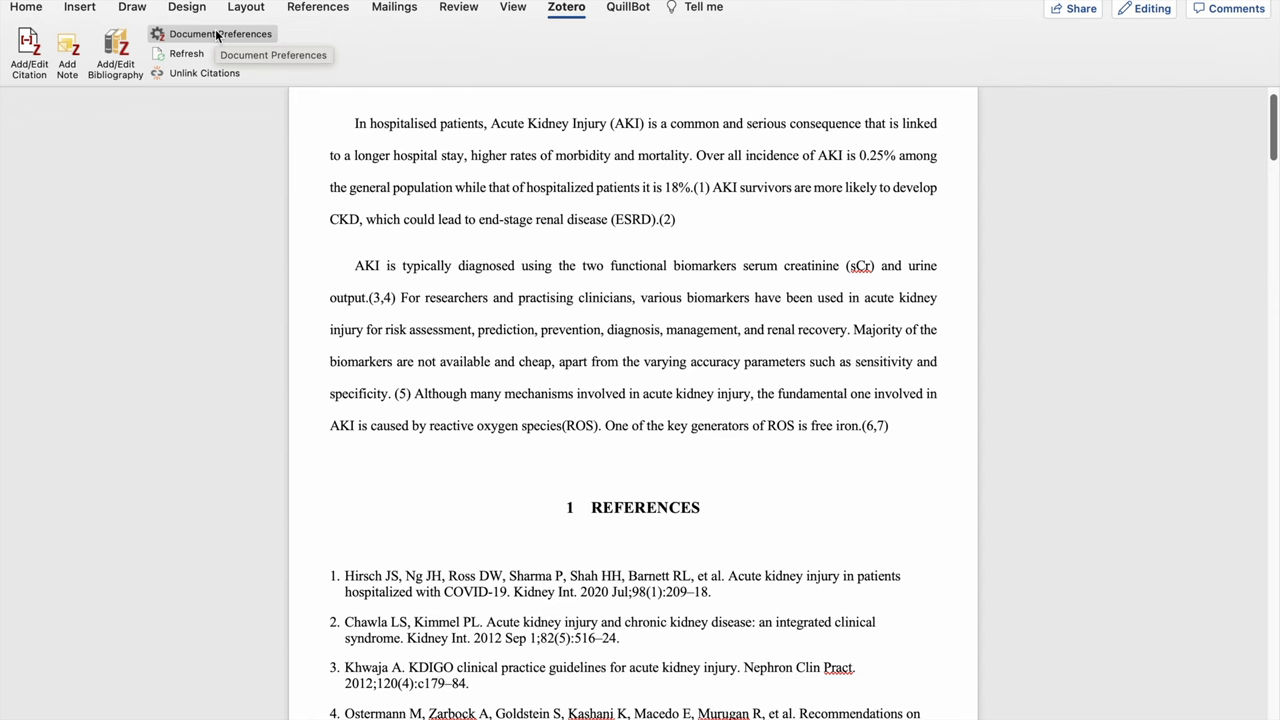
Go from Zotero Document Preferences into Manage Styles to list the installed citation styles.
left_click(212, 34)
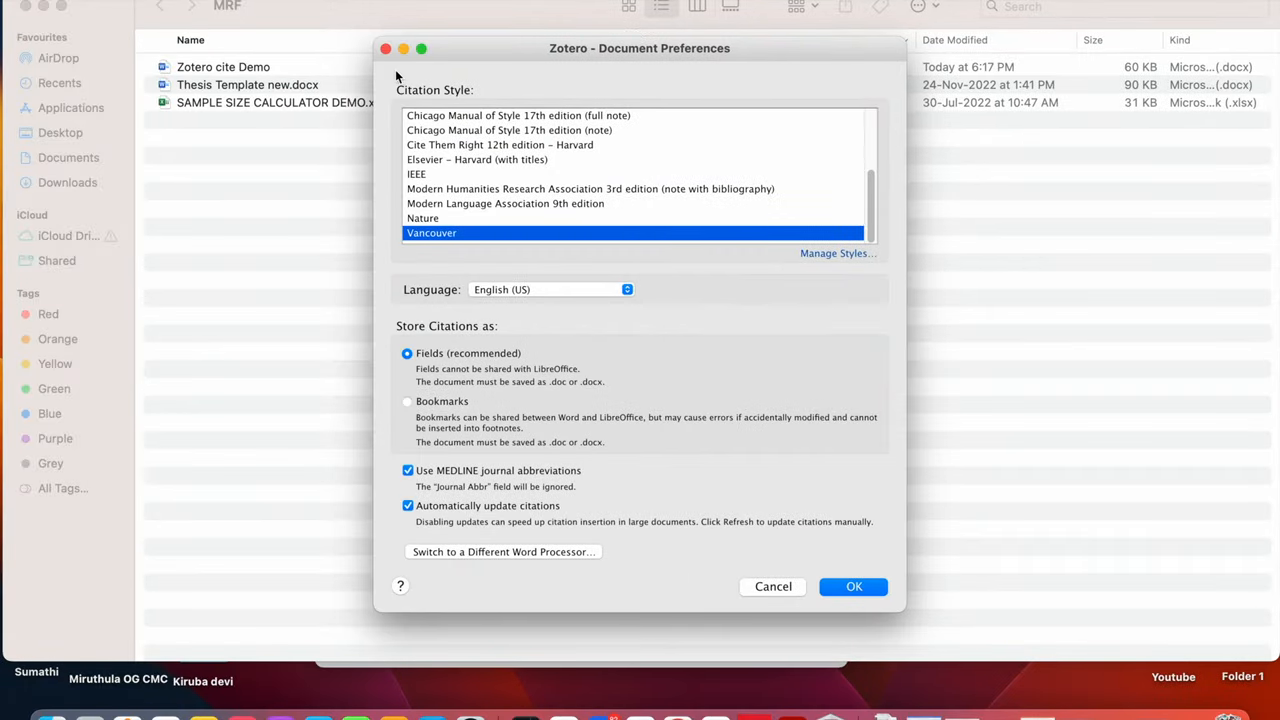
mouse_move(484, 102)
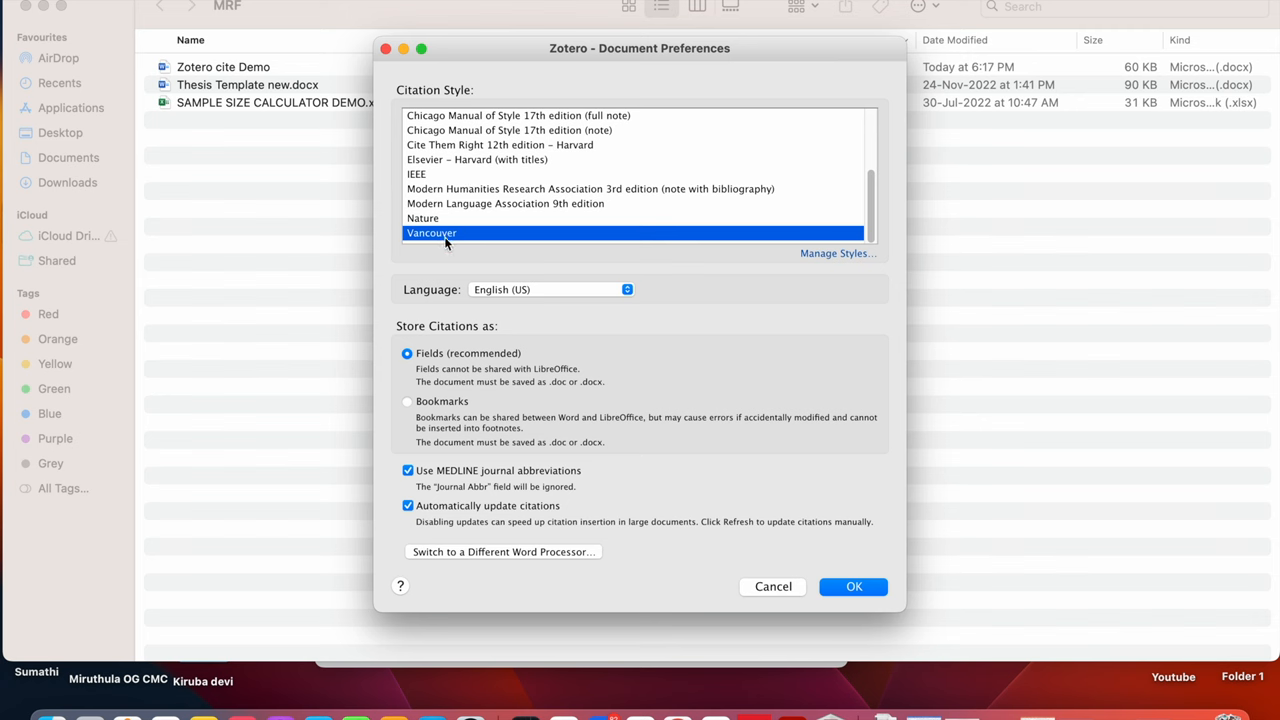
mouse_move(448, 244)
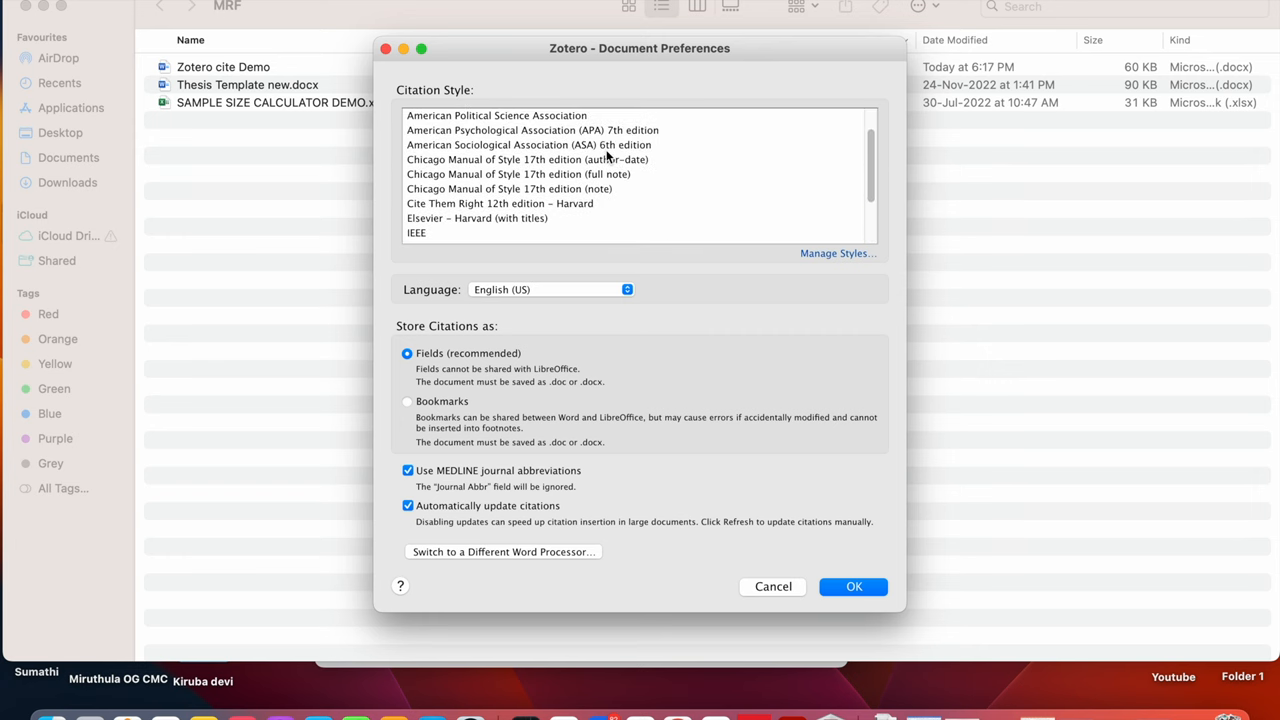
scroll("down", 3)
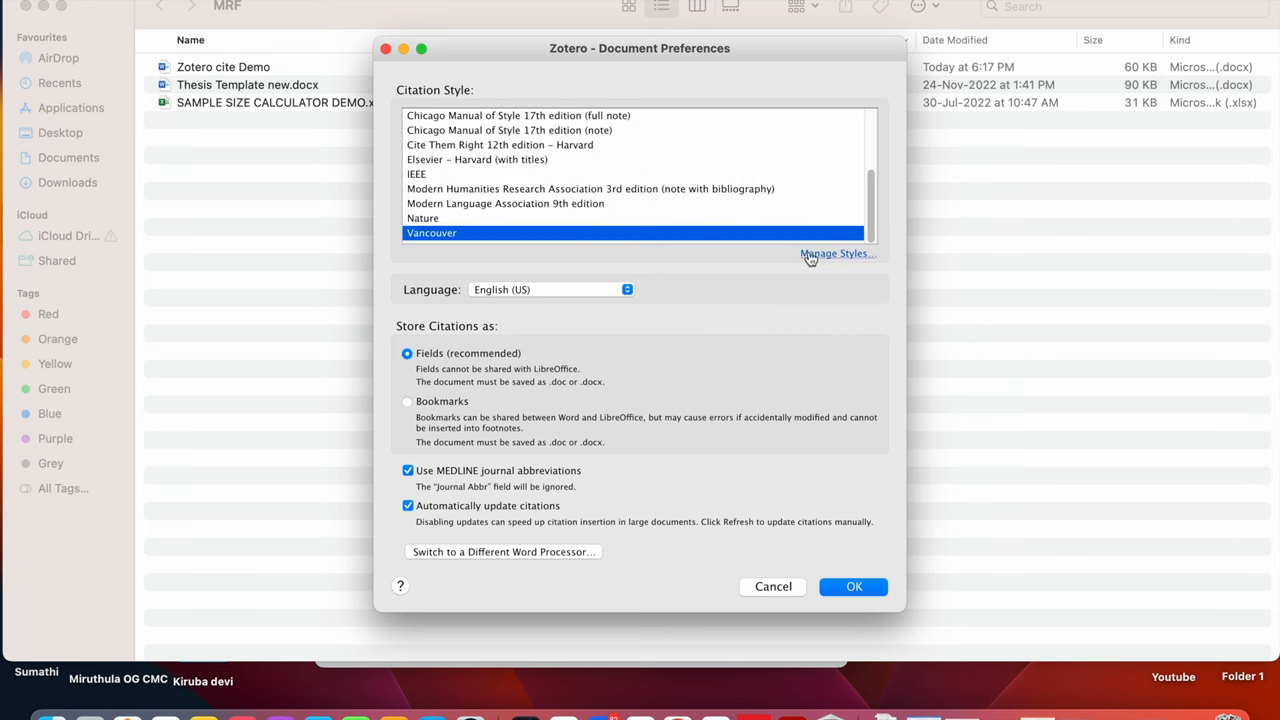
left_click(852, 586)
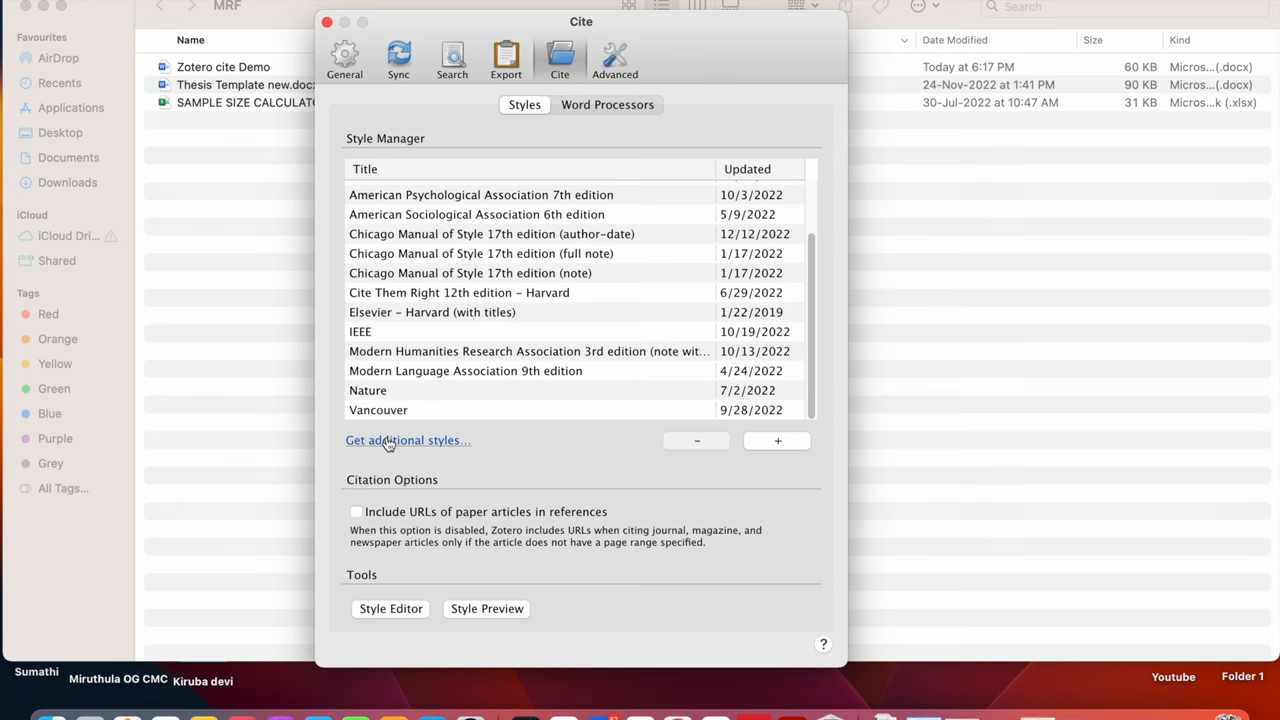
Search the online style repository for 'va' to find Vancouver (superscript).
left_click(408, 440)
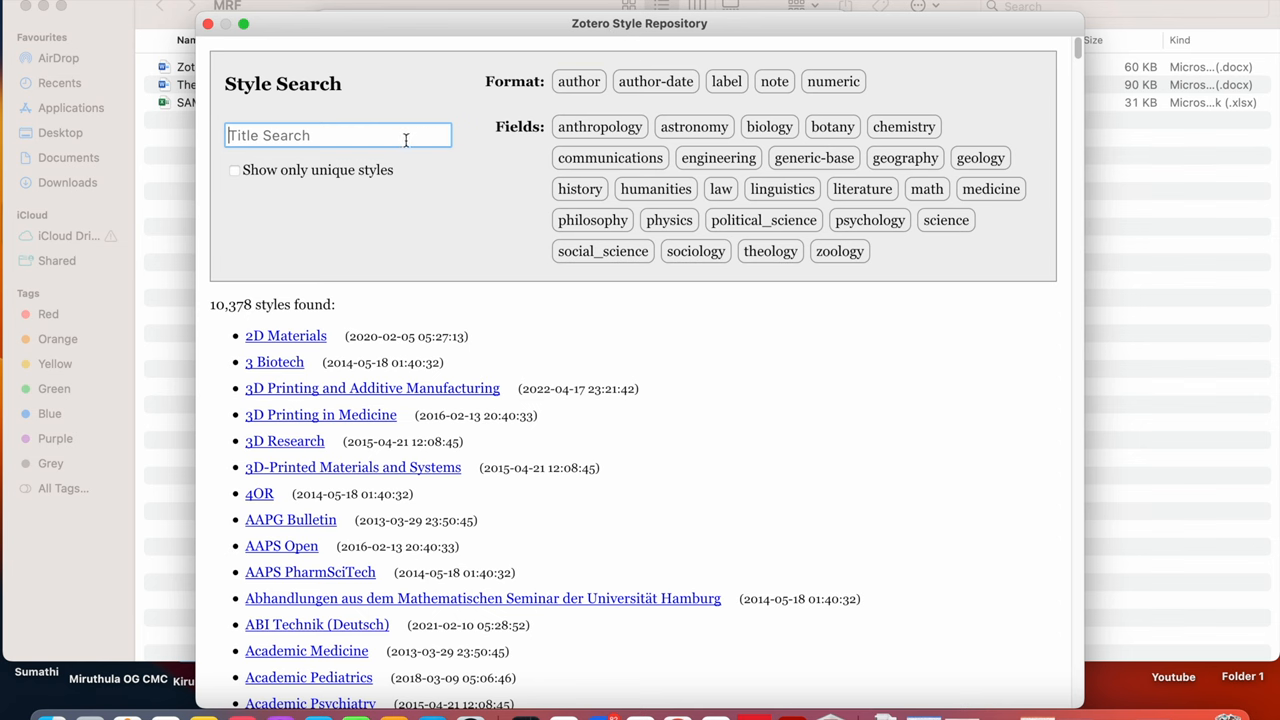
type("va")
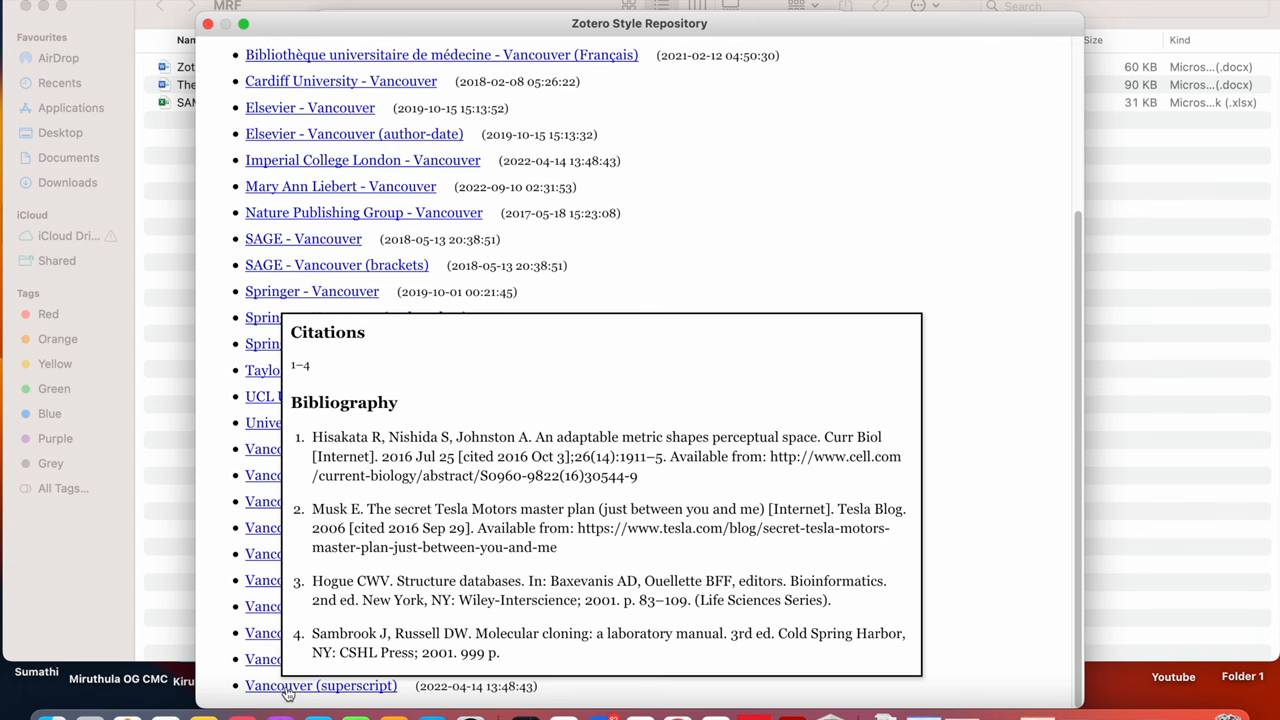
mouse_move(300, 690)
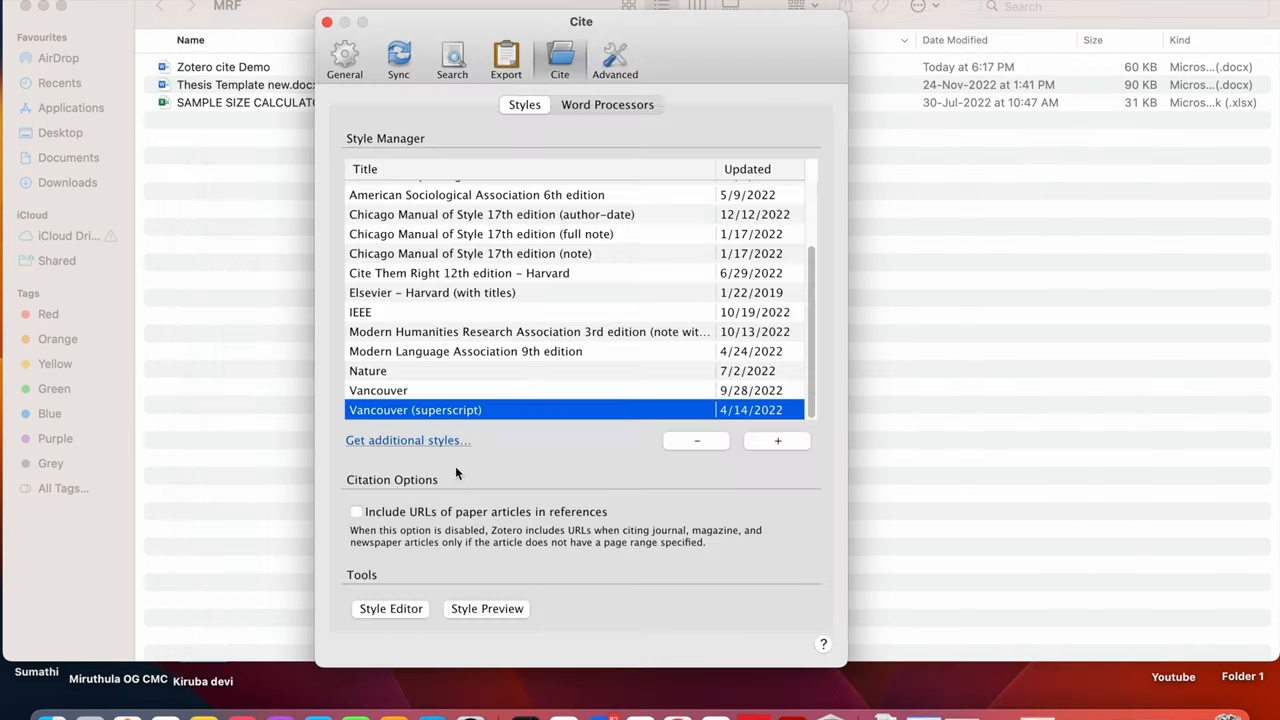
mouse_move(608, 410)
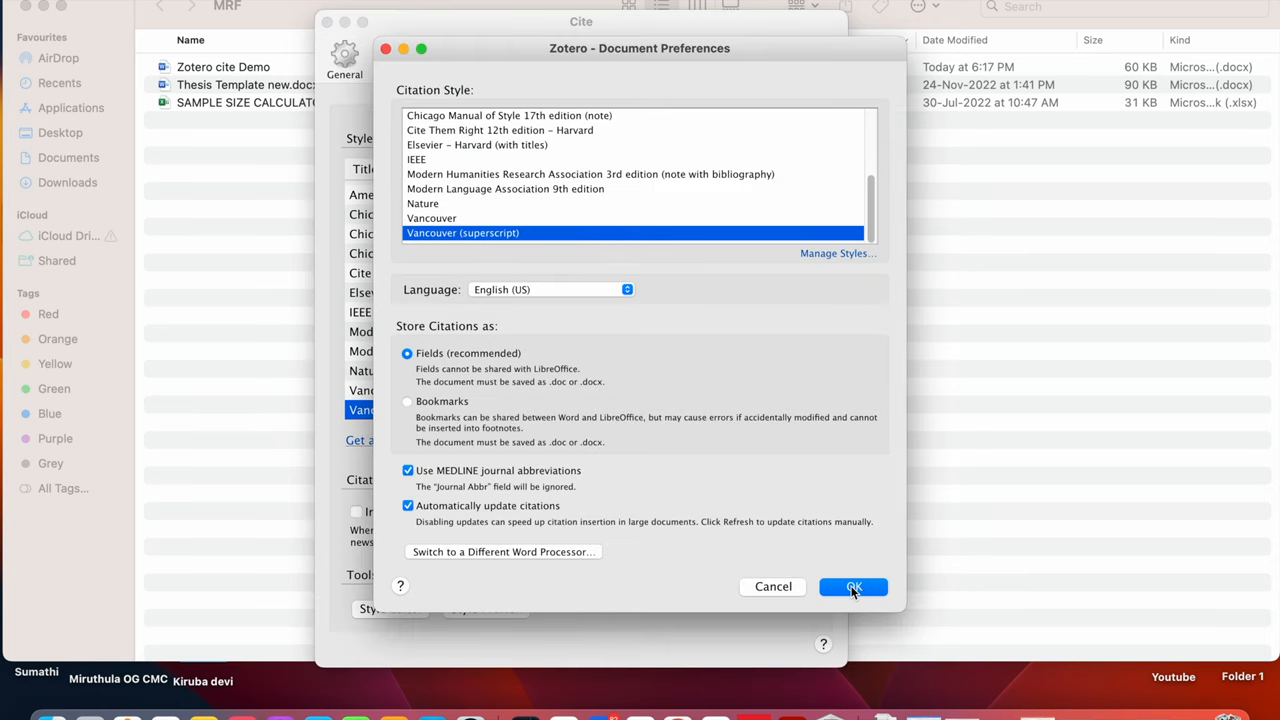
Confirm Vancouver (superscript) so Word's citations become superscript numbers.
left_click(852, 588)
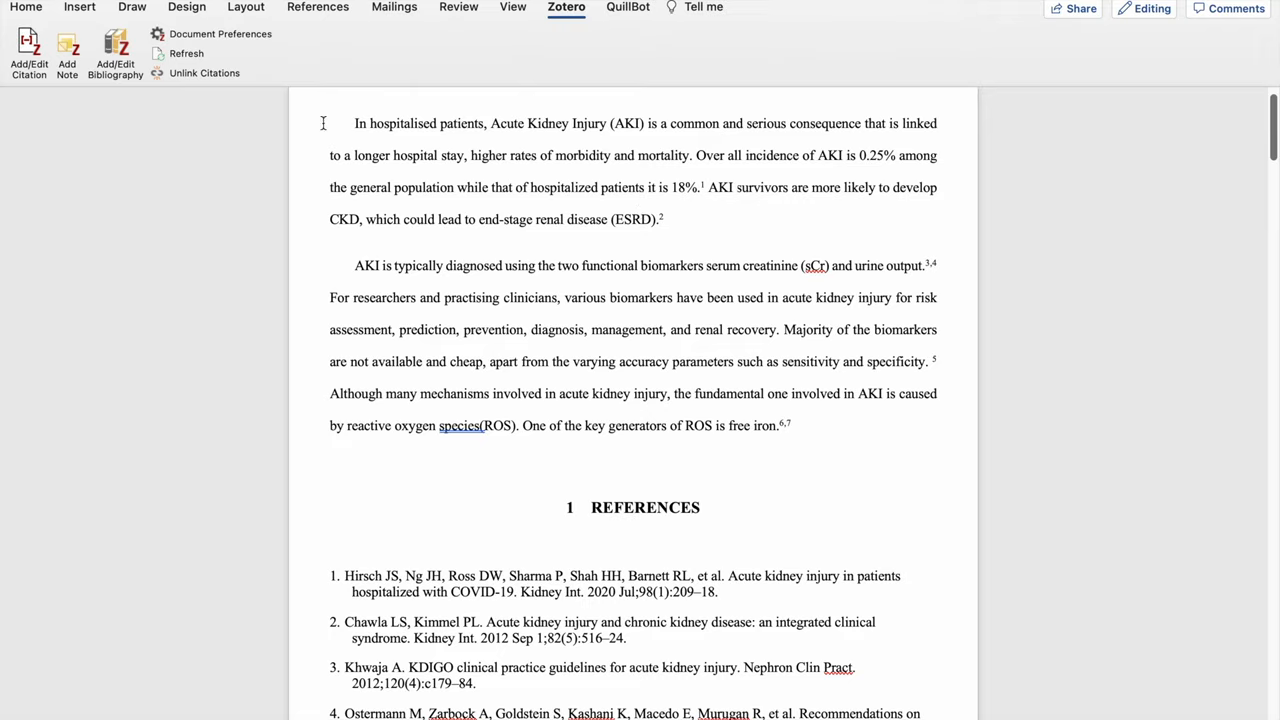
Return to Zotero's installed citation styles list via Document Preferences.
left_click(220, 32)
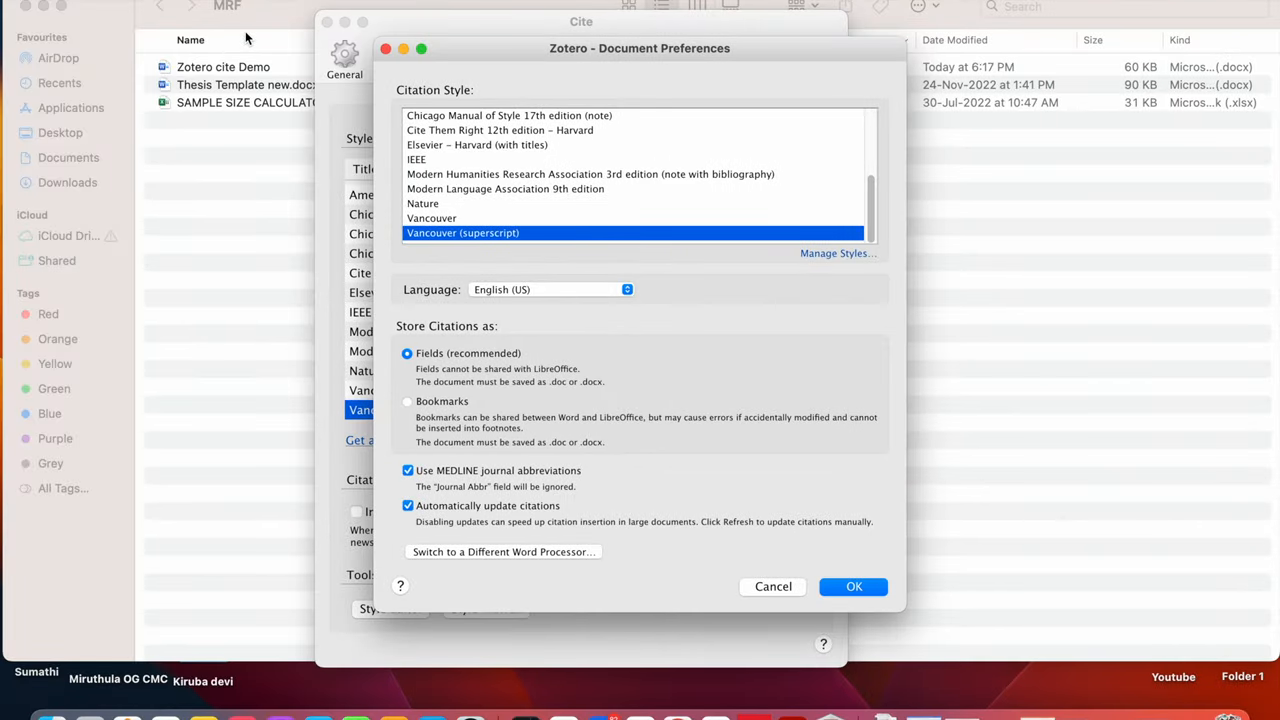
mouse_move(684, 266)
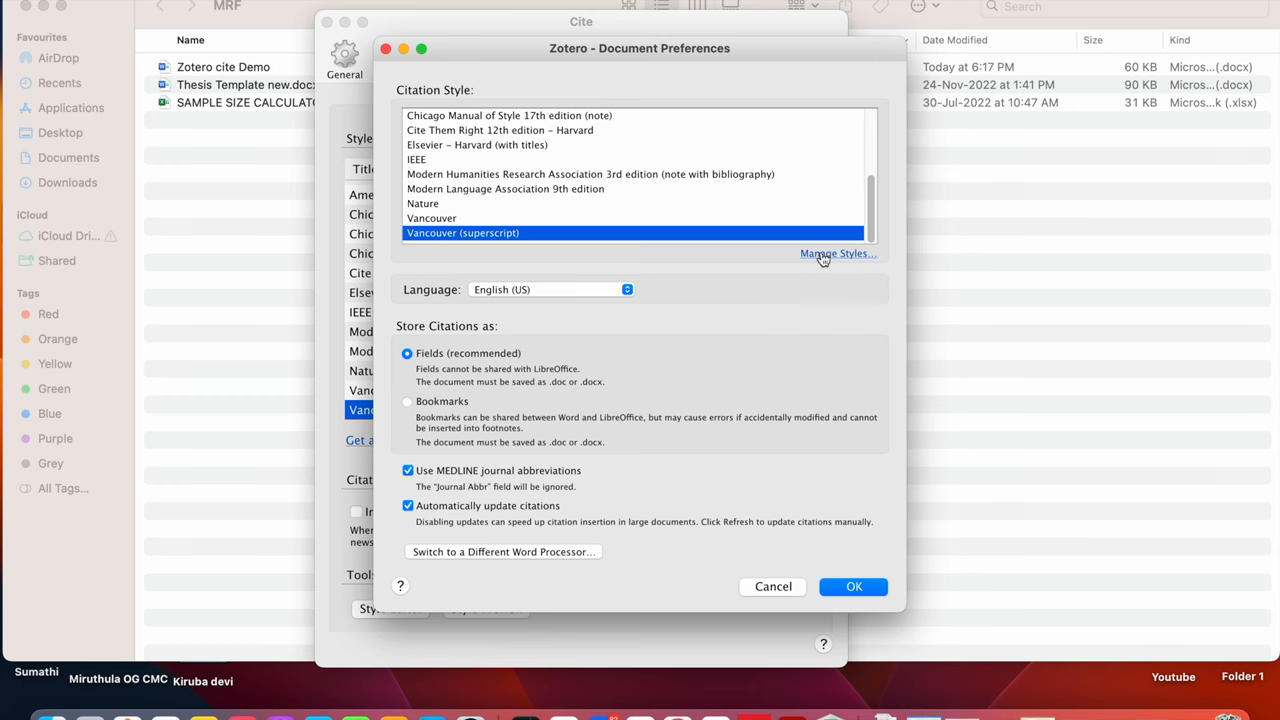
left_click(852, 586)
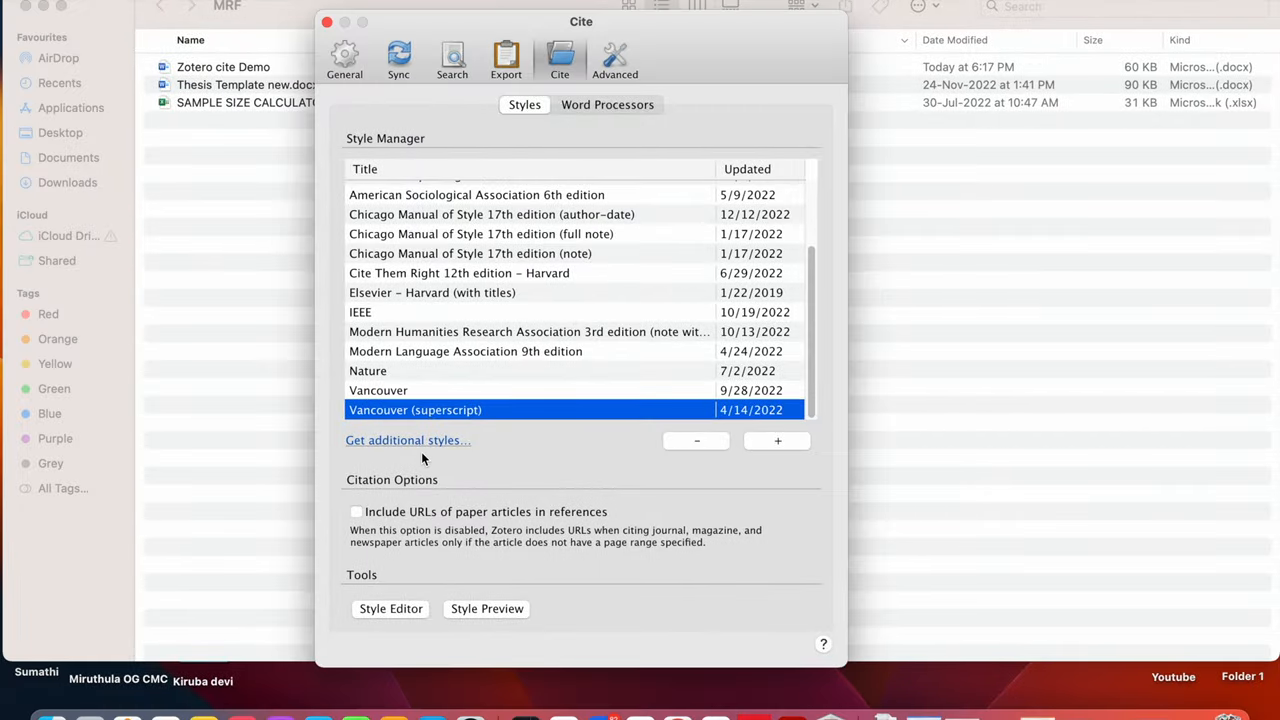
Filter the online repository to author-date styles and search 'apa' for APA 6th edition.
left_click(404, 440)
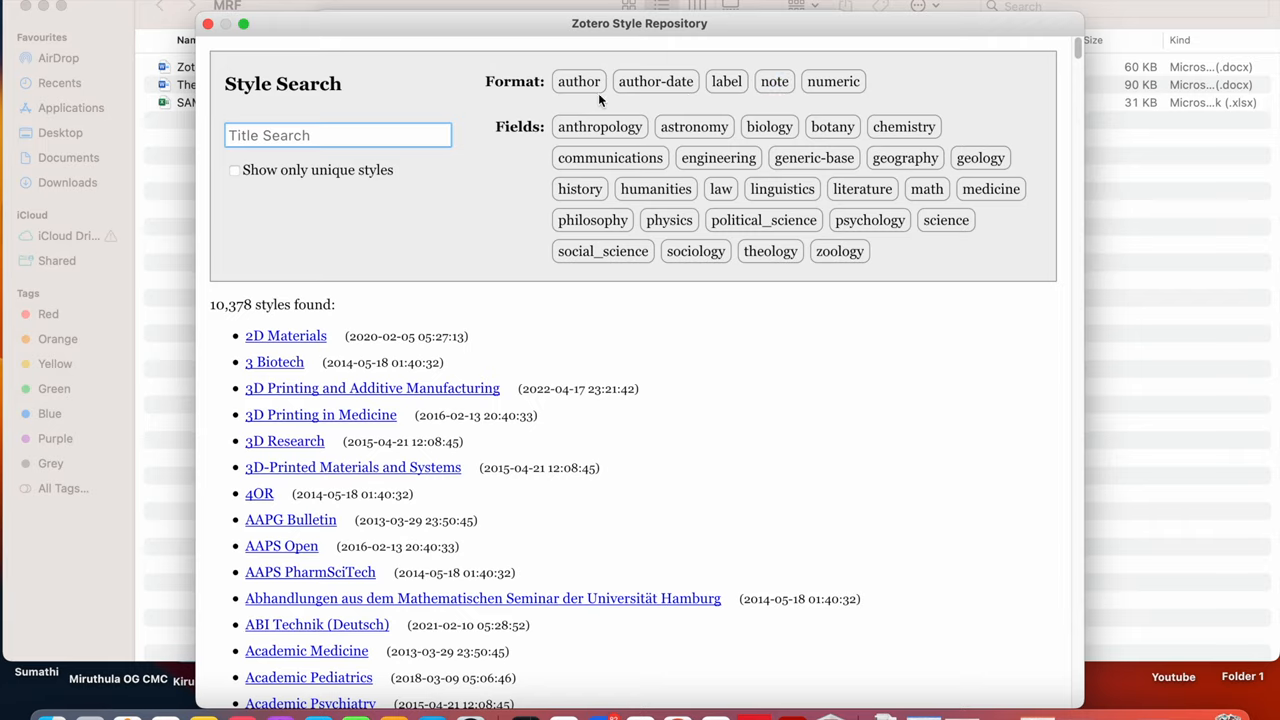
left_click(656, 80)
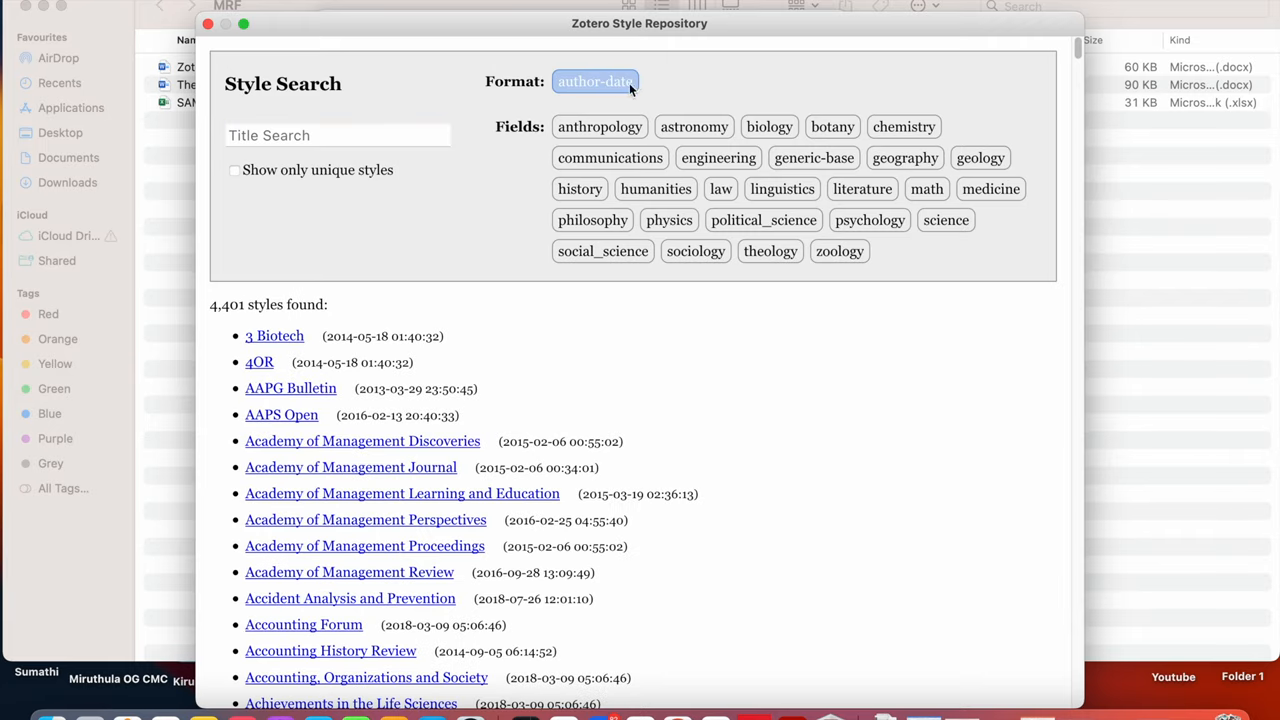
scroll("down", 3)
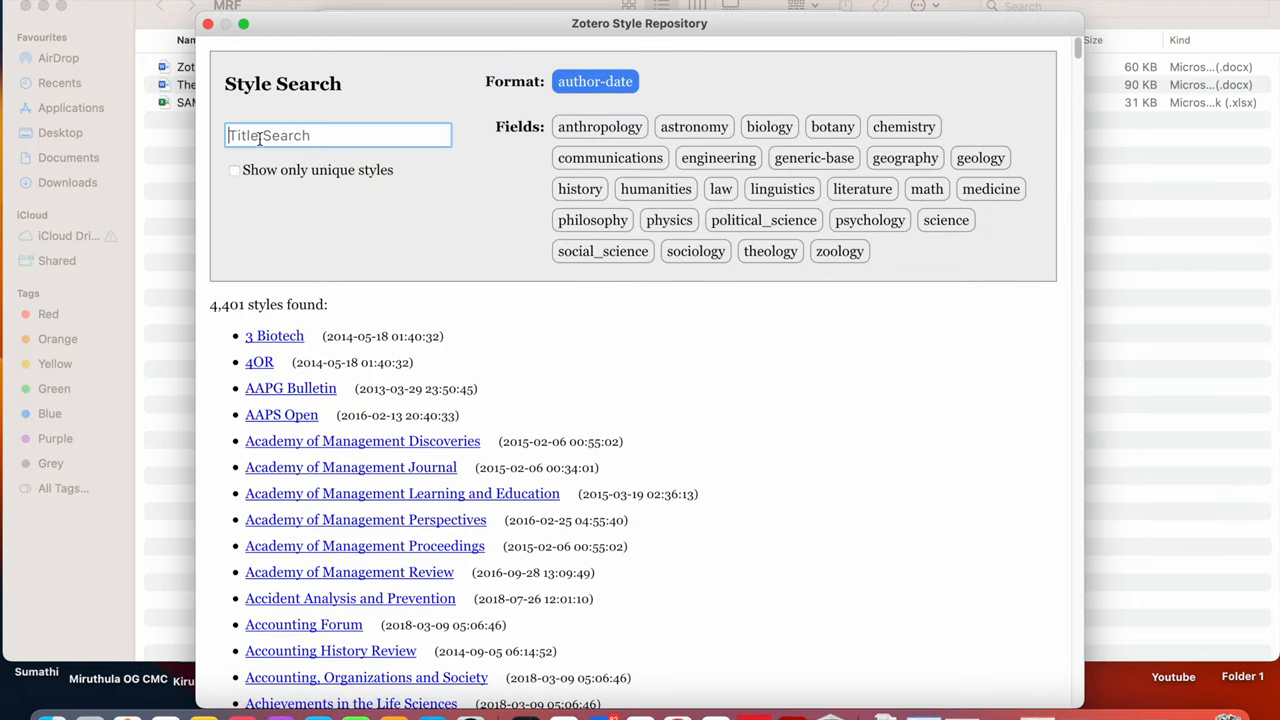
type("apa")
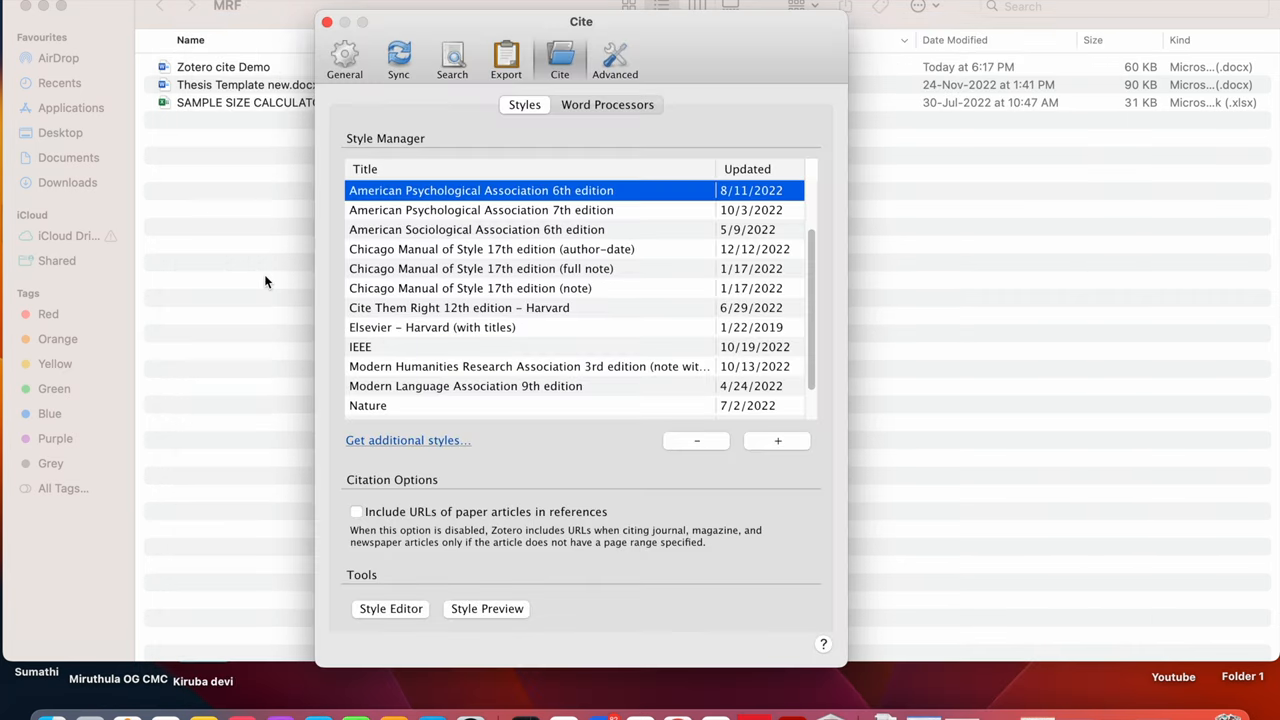
mouse_move(548, 264)
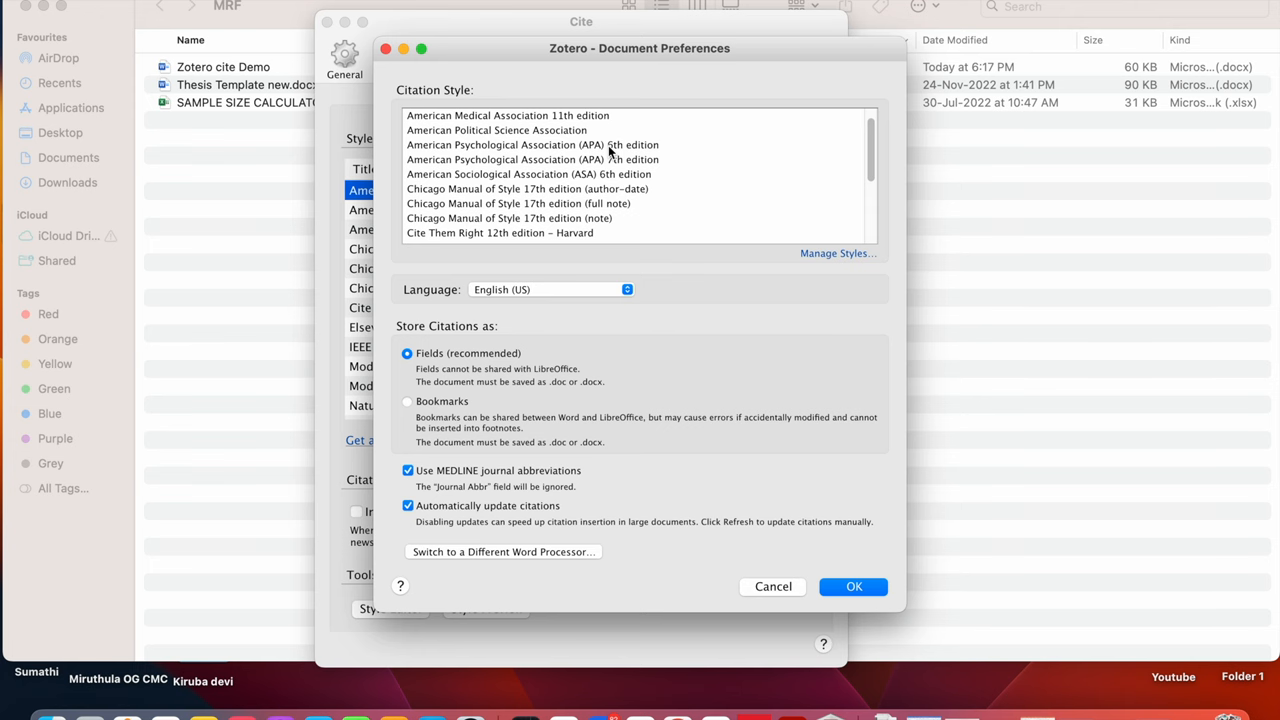
Select American Psychological Association 6th edition as the document's citation style and confirm.
left_click(532, 144)
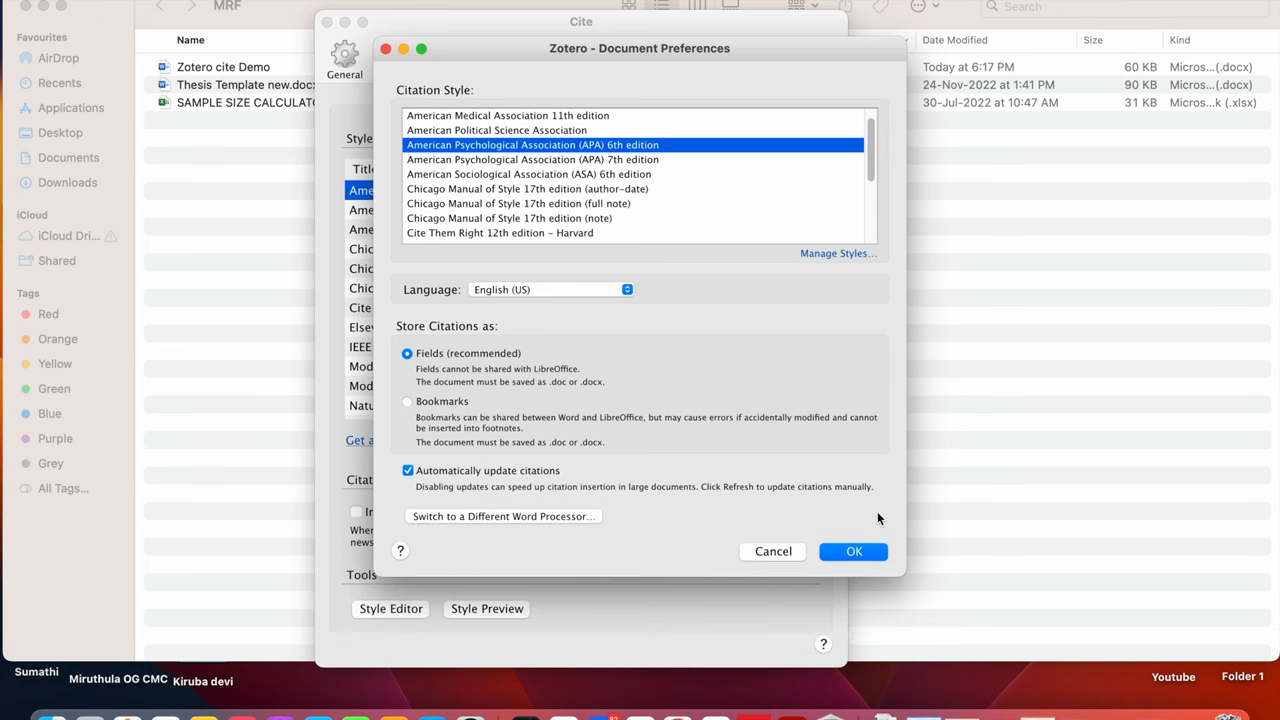
left_click(852, 552)
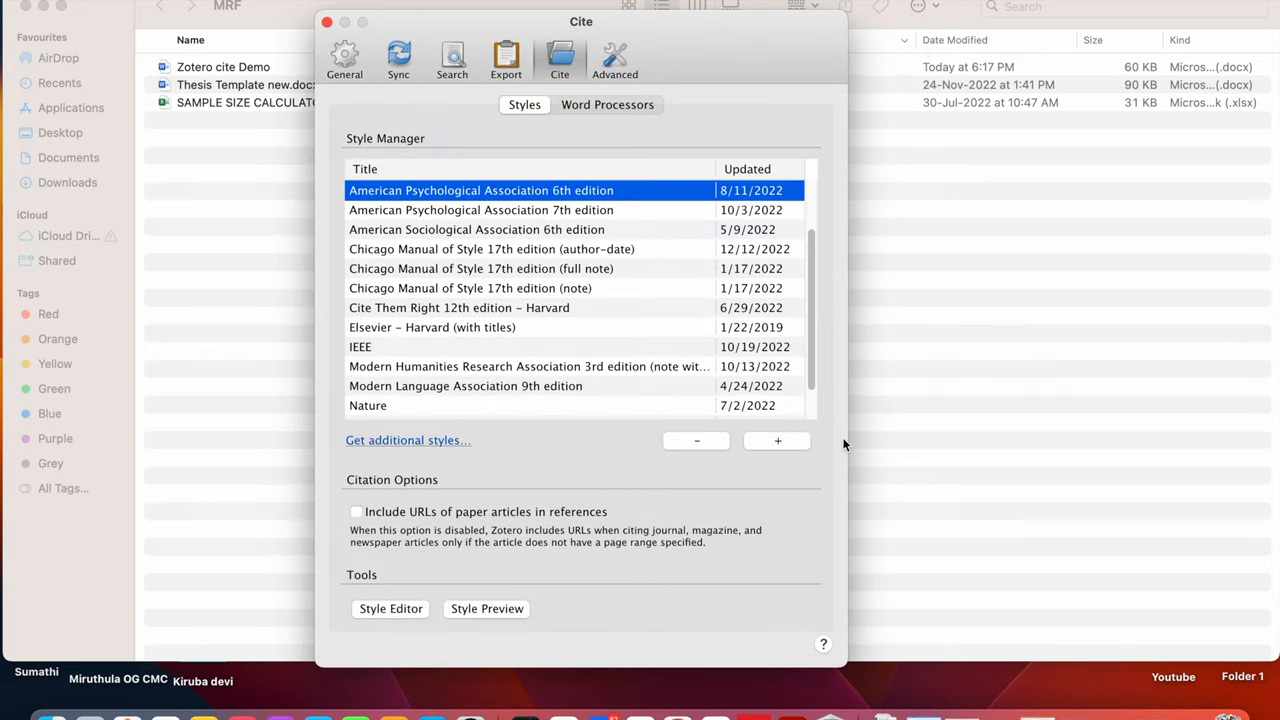